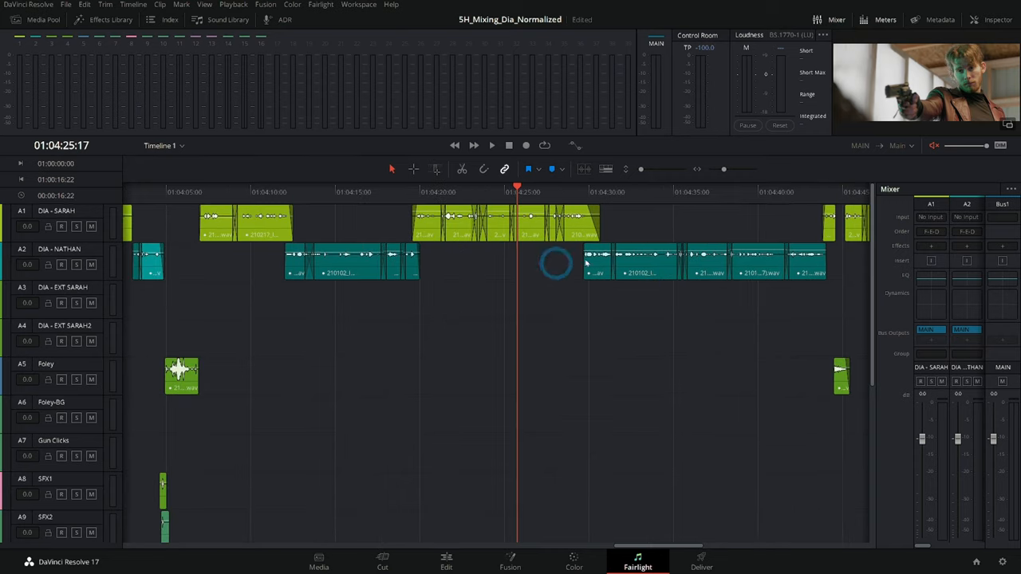
mouse_move(551, 310)
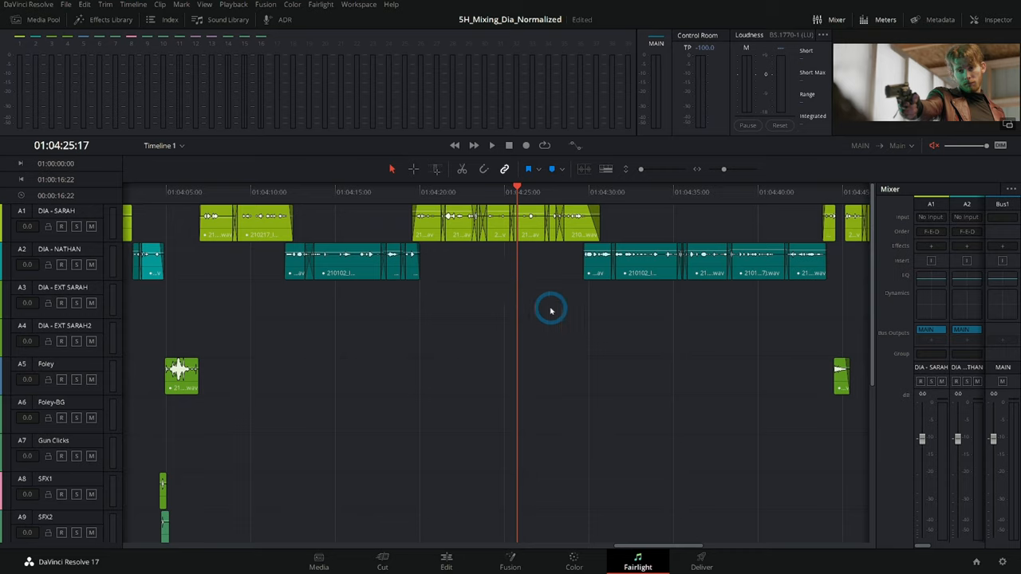
mouse_move(546, 291)
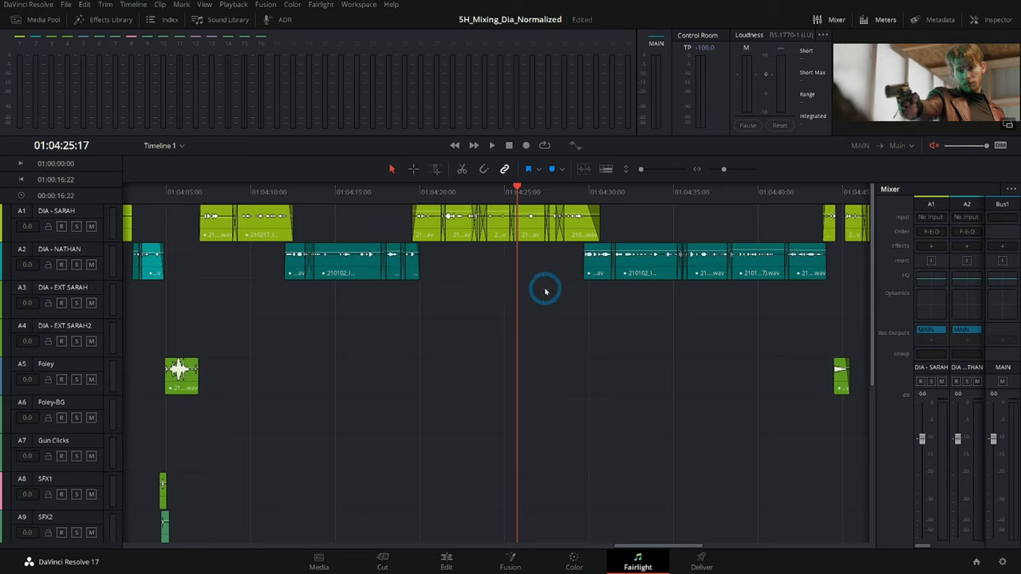
mouse_move(566, 283)
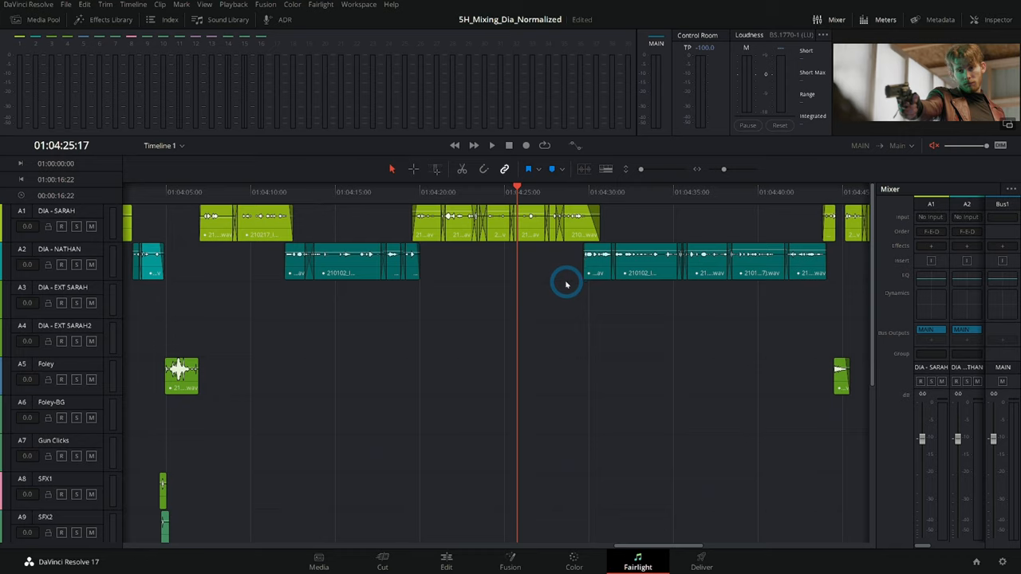
mouse_move(652, 227)
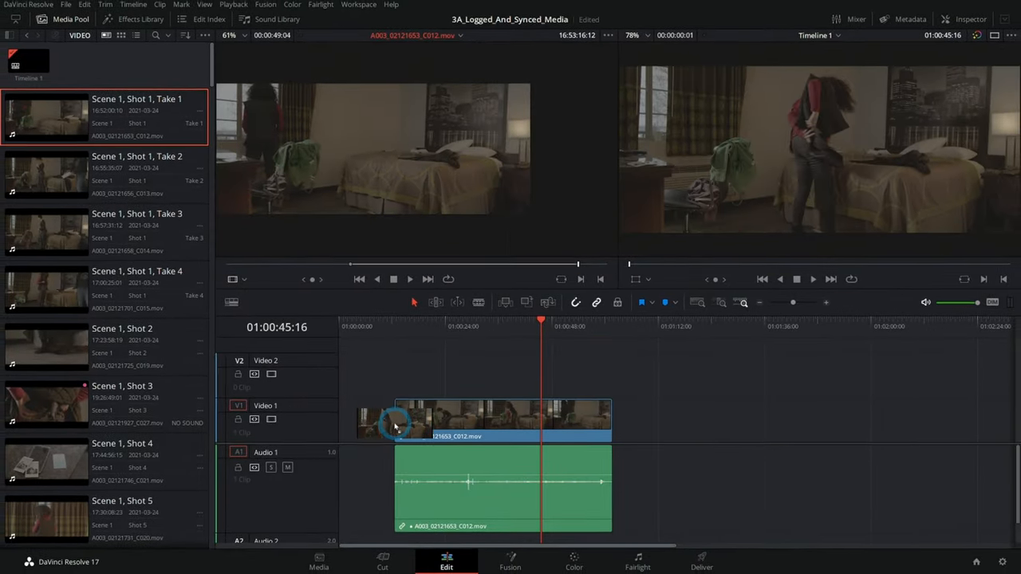
- Return to the Fairlight page with the normalized dialogue project and open the Fairlight menu
click(702, 562)
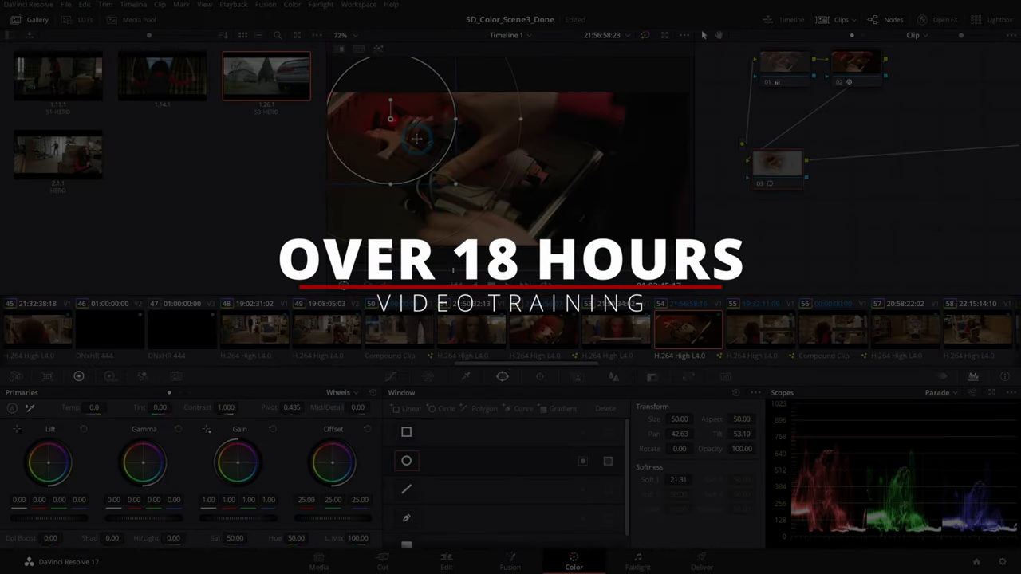
click(638, 562)
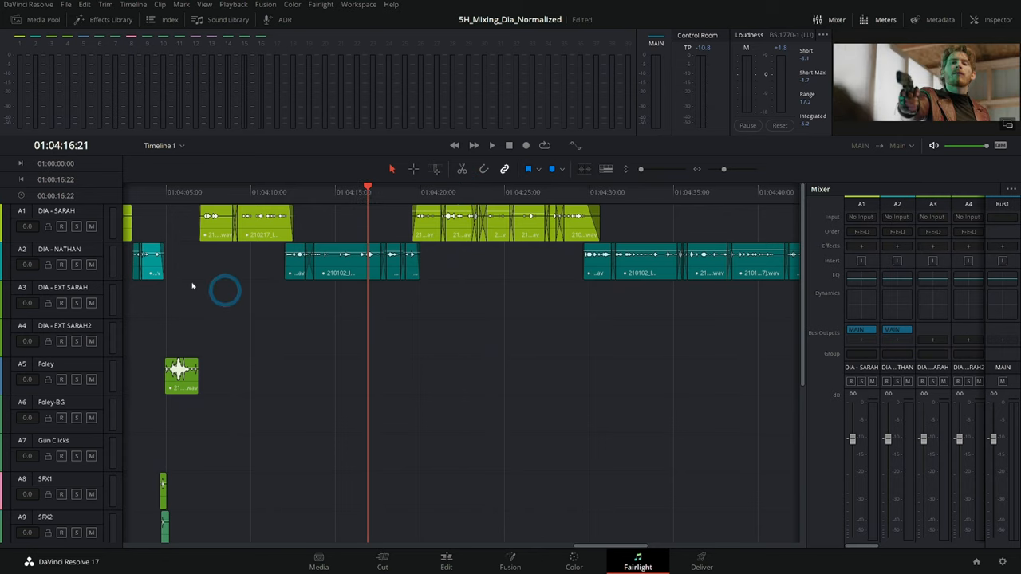
mouse_move(388, 262)
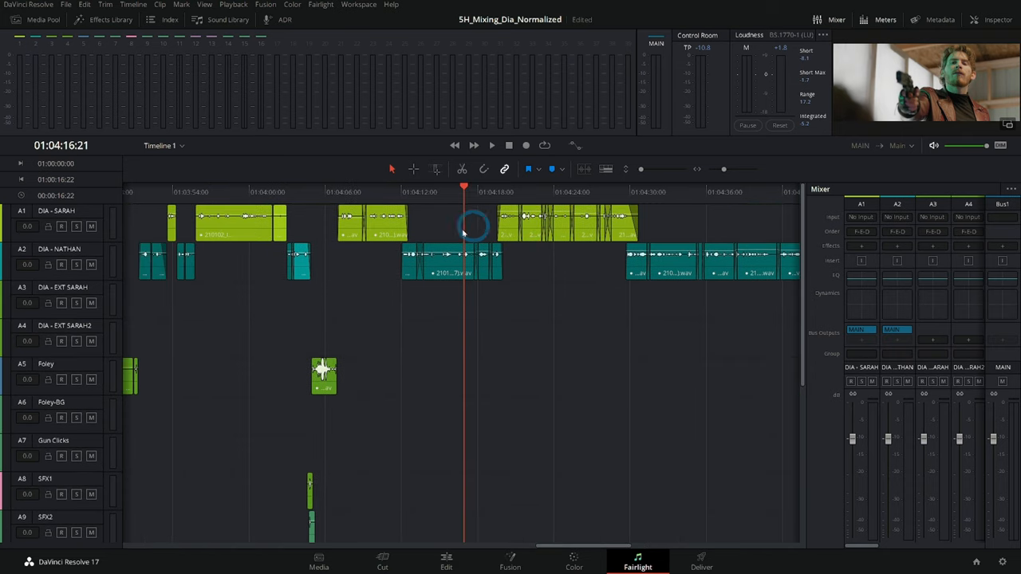
mouse_move(527, 257)
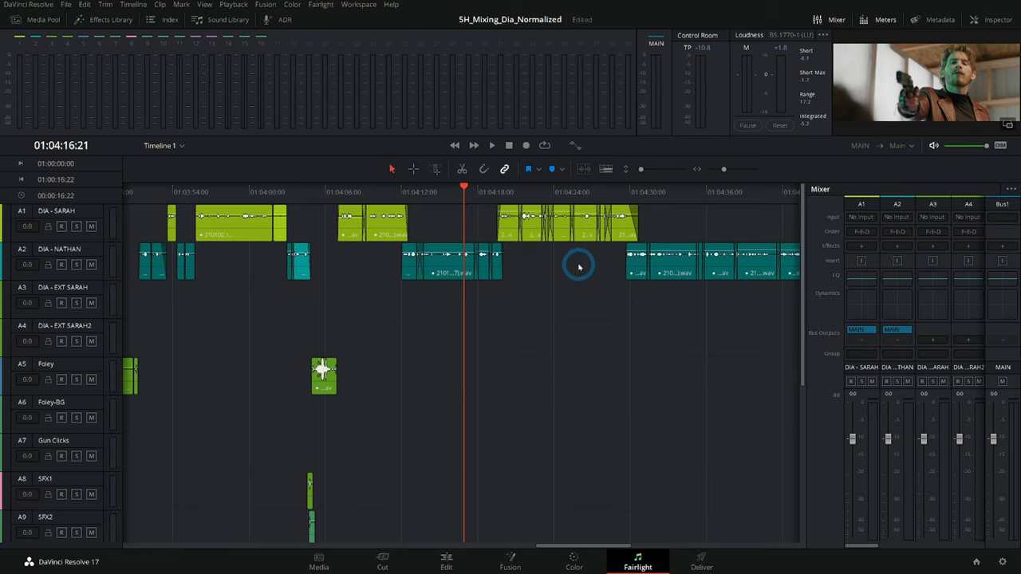
mouse_move(884, 293)
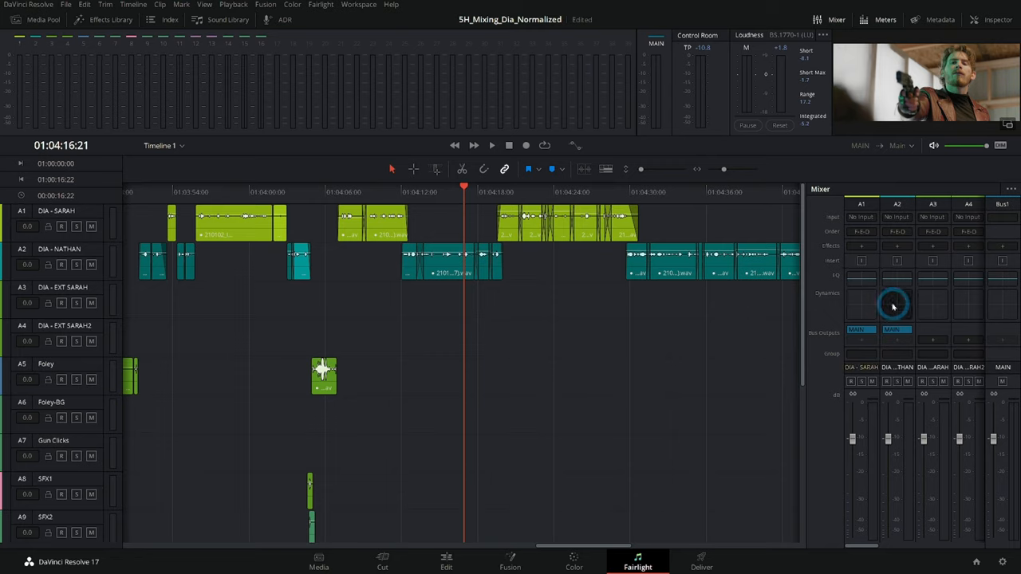
mouse_move(561, 287)
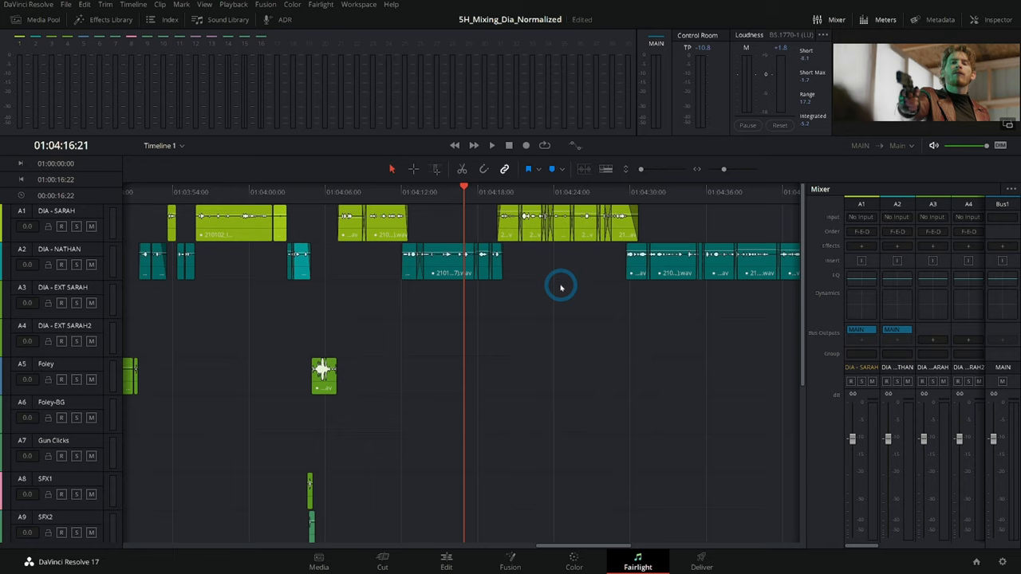
mouse_move(565, 278)
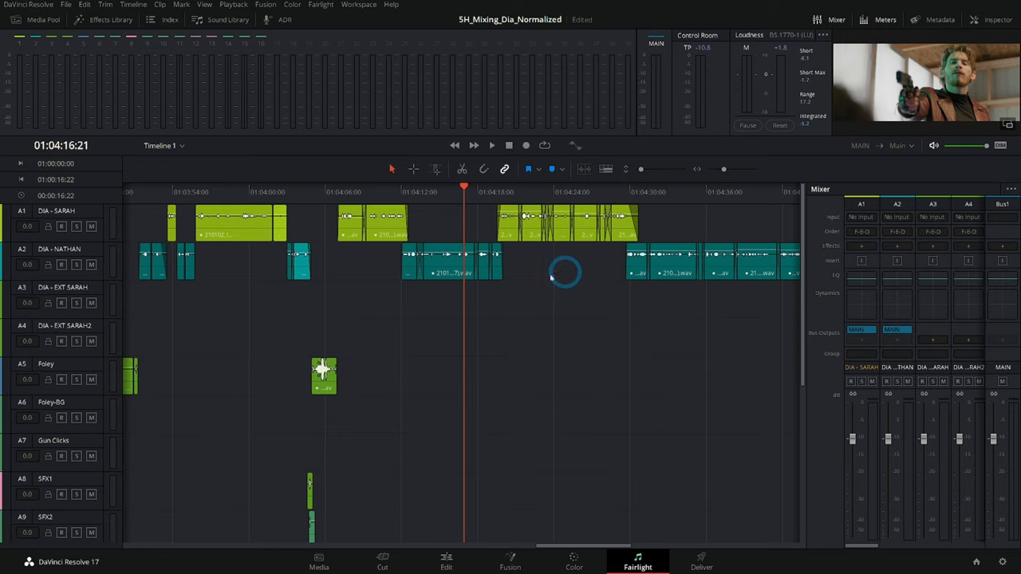
mouse_move(559, 302)
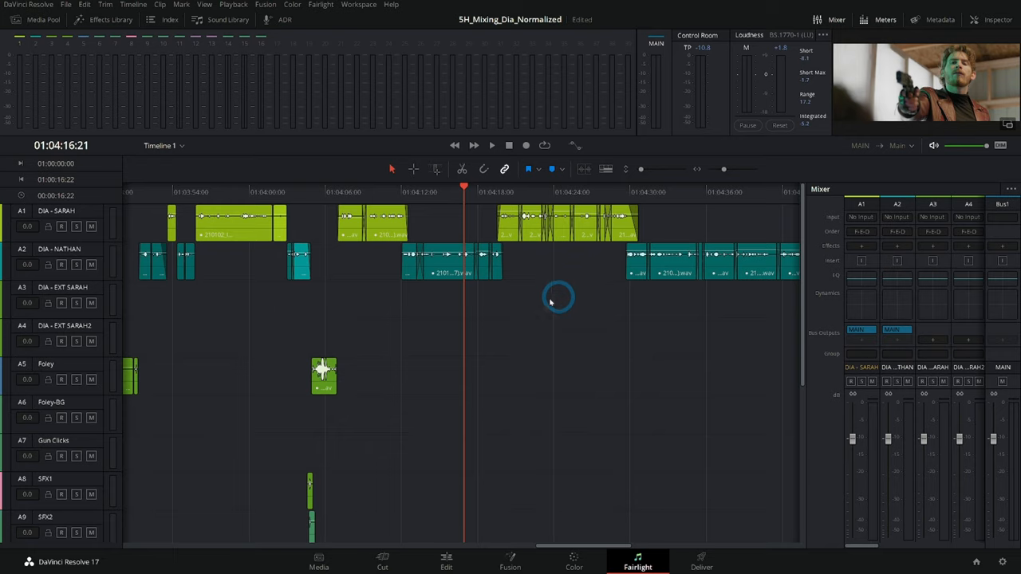
mouse_move(543, 304)
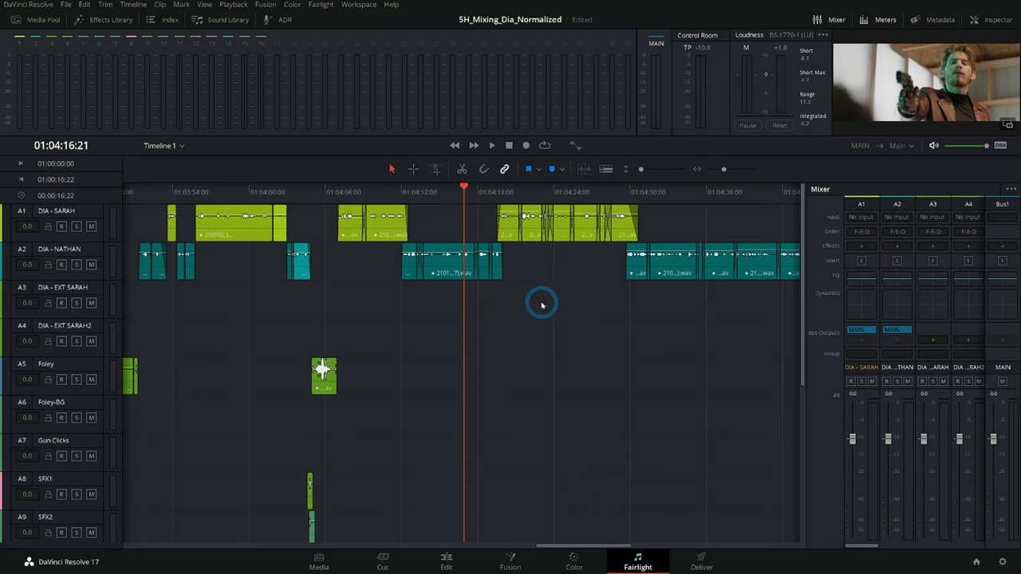
mouse_move(558, 265)
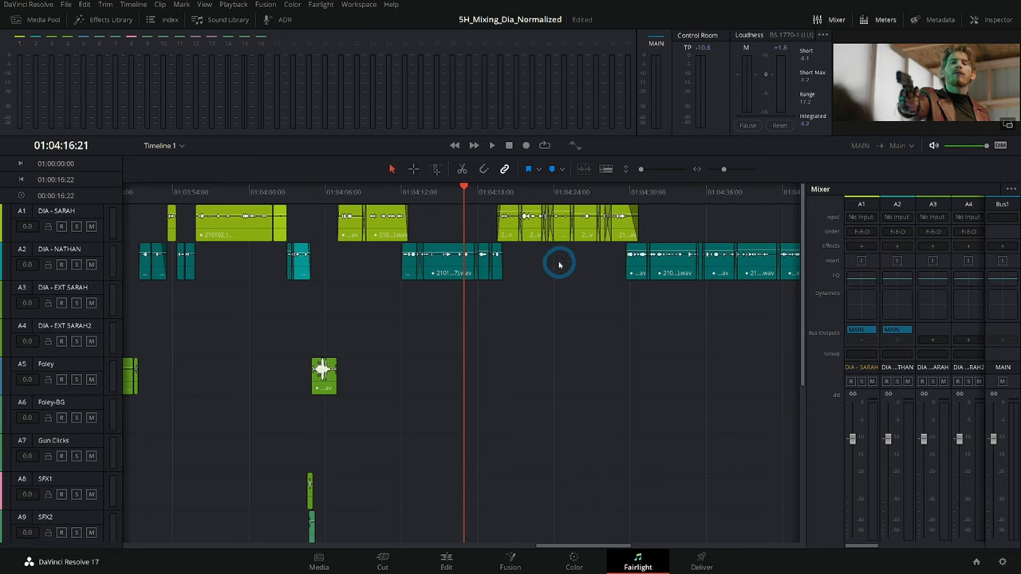
click(446, 562)
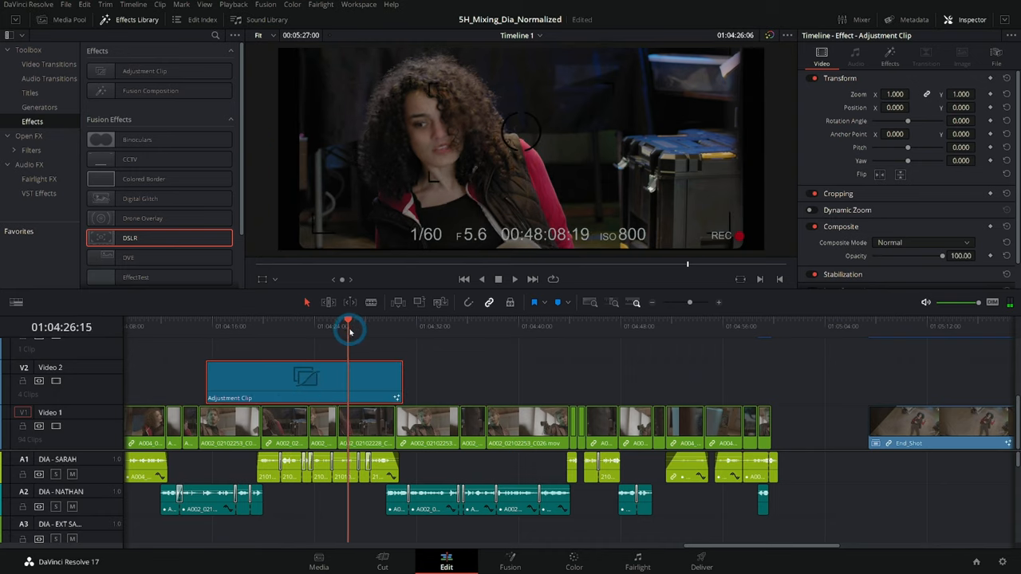
click(638, 561)
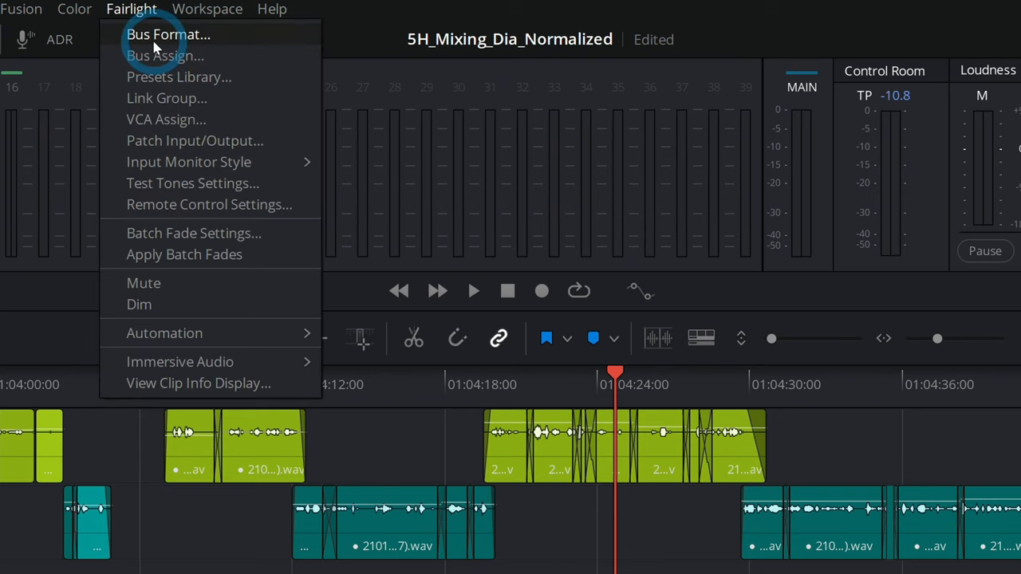
- Add a second bus named DIA in Bus Format alongside MAIN and confirm
click(168, 35)
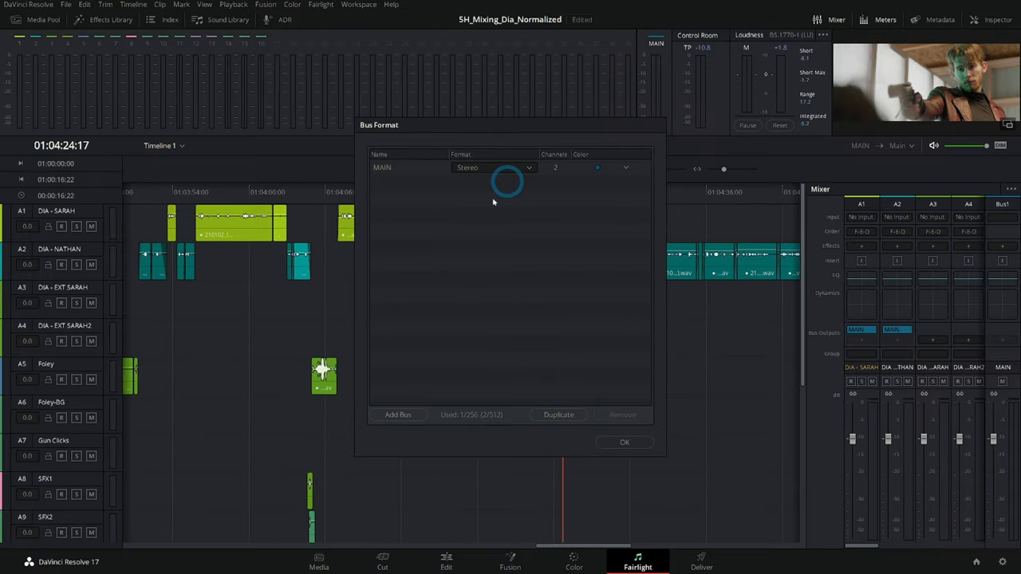
mouse_move(453, 394)
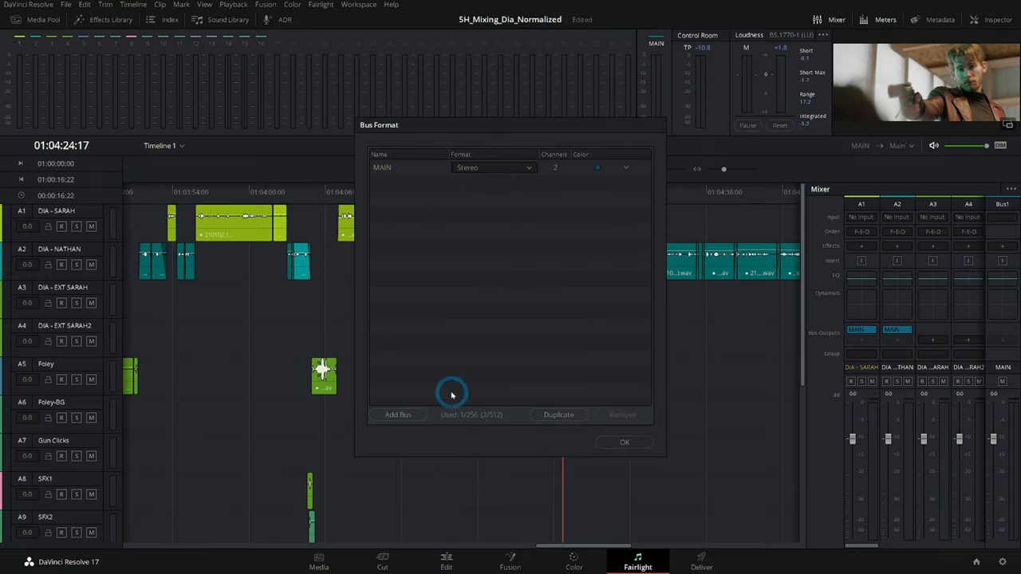
click(398, 414)
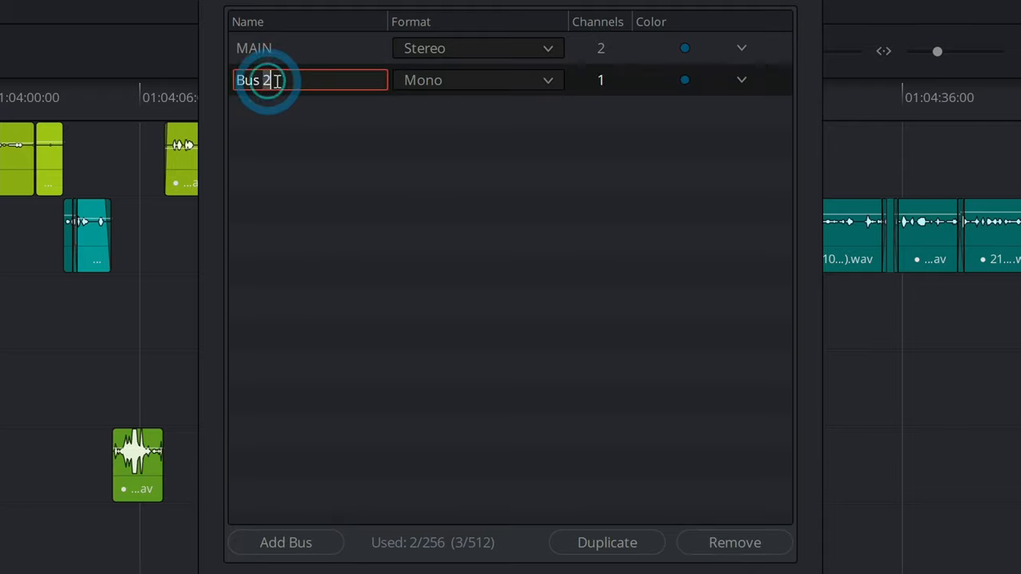
text(DIA)
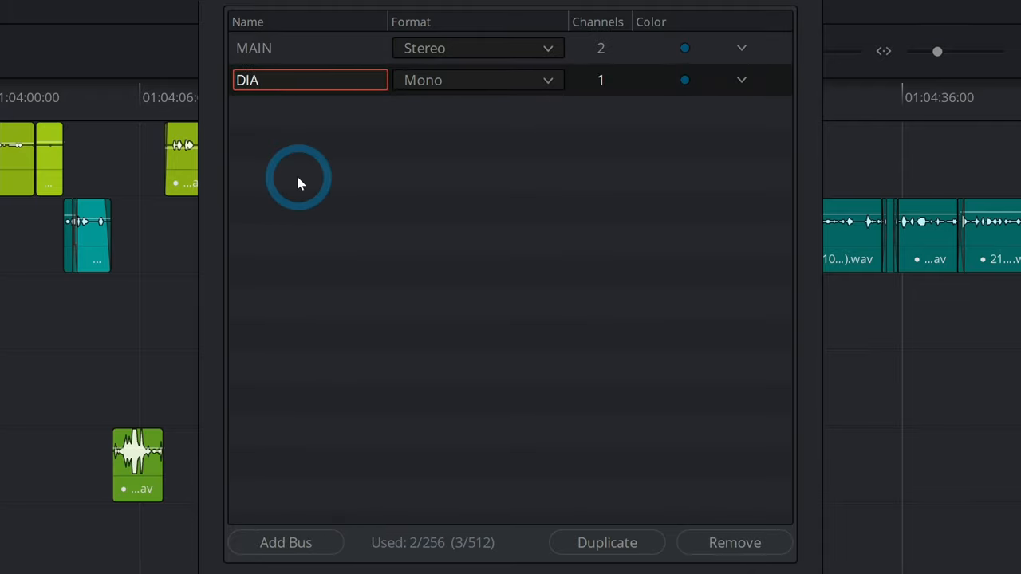
mouse_move(481, 133)
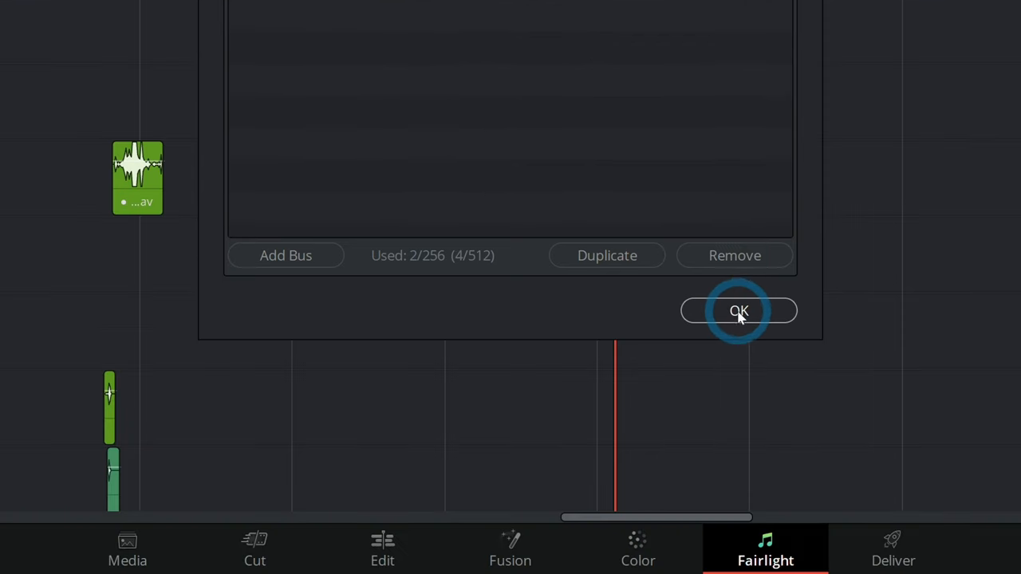
click(739, 310)
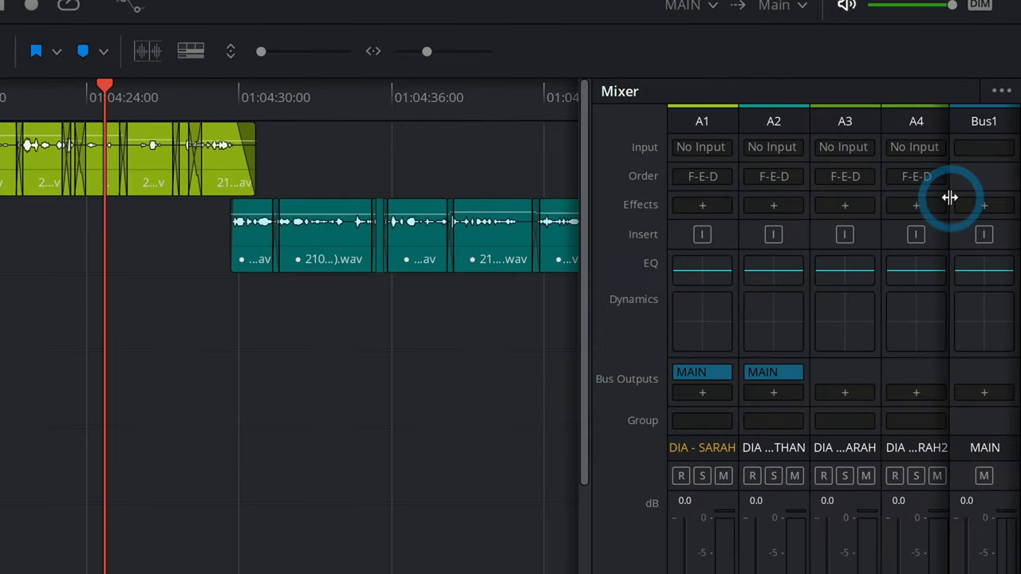
mouse_move(949, 183)
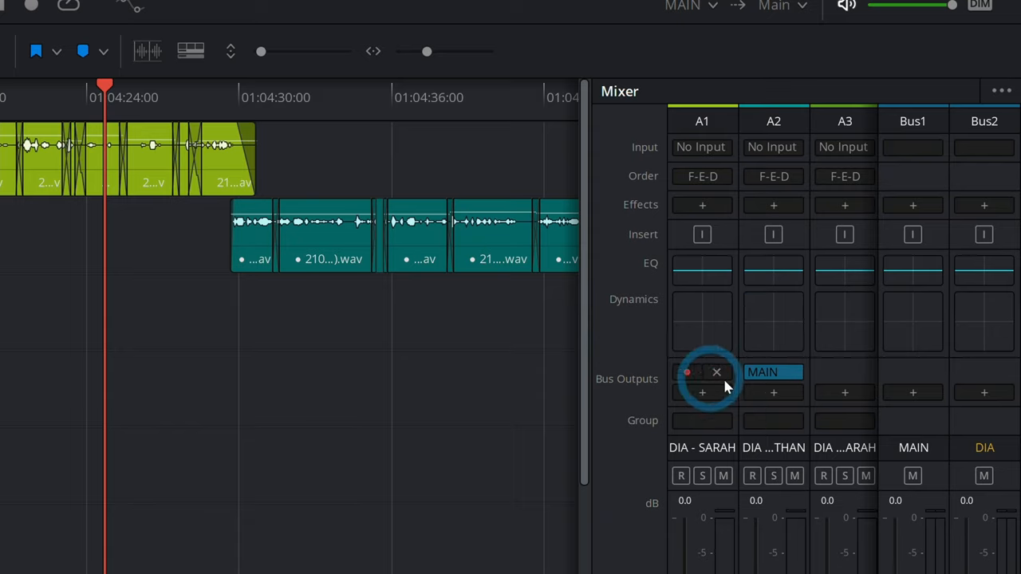
- Replace MAIN with DIA as the bus output for the dialogue tracks
click(716, 372)
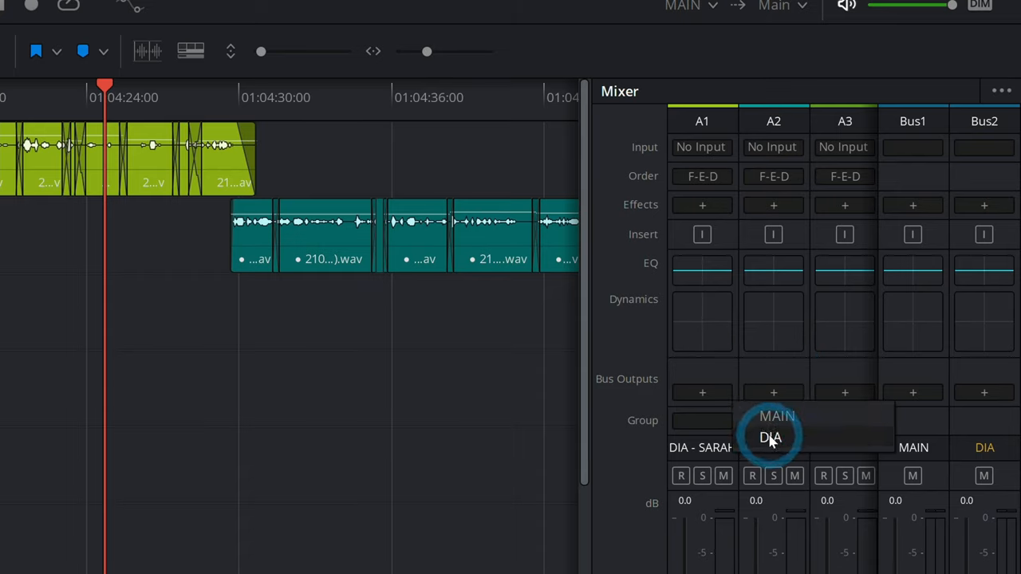
click(770, 437)
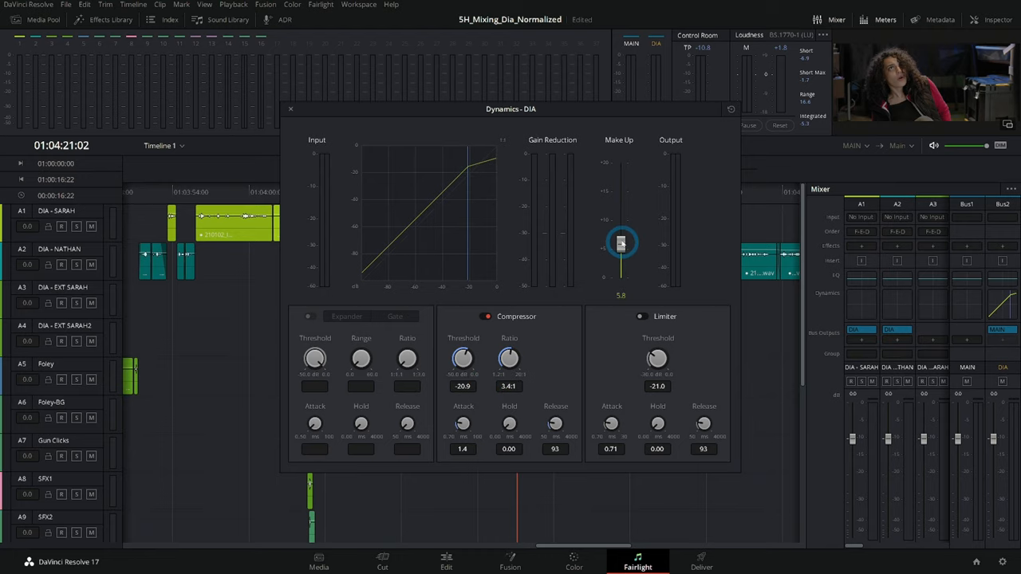
- Raise the DIA compressor's make-up gain to 6.8 dB
drag(510, 109, 615, 149)
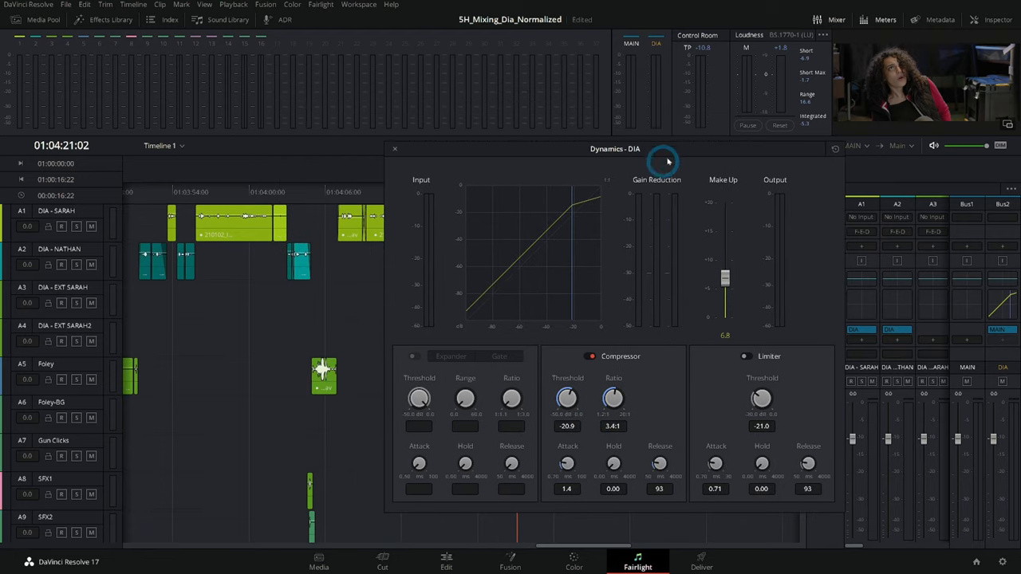
click(492, 145)
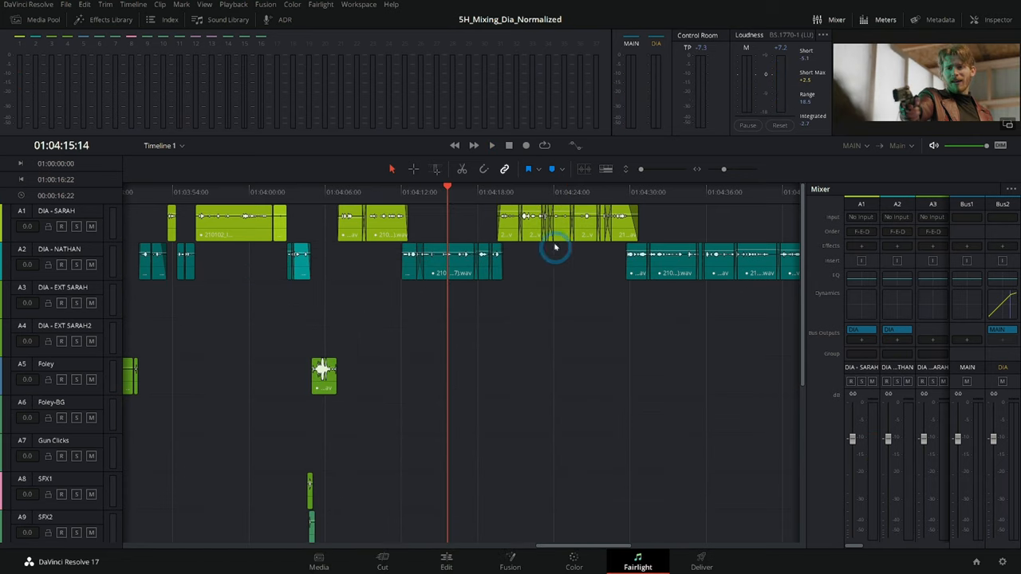
mouse_move(1006, 351)
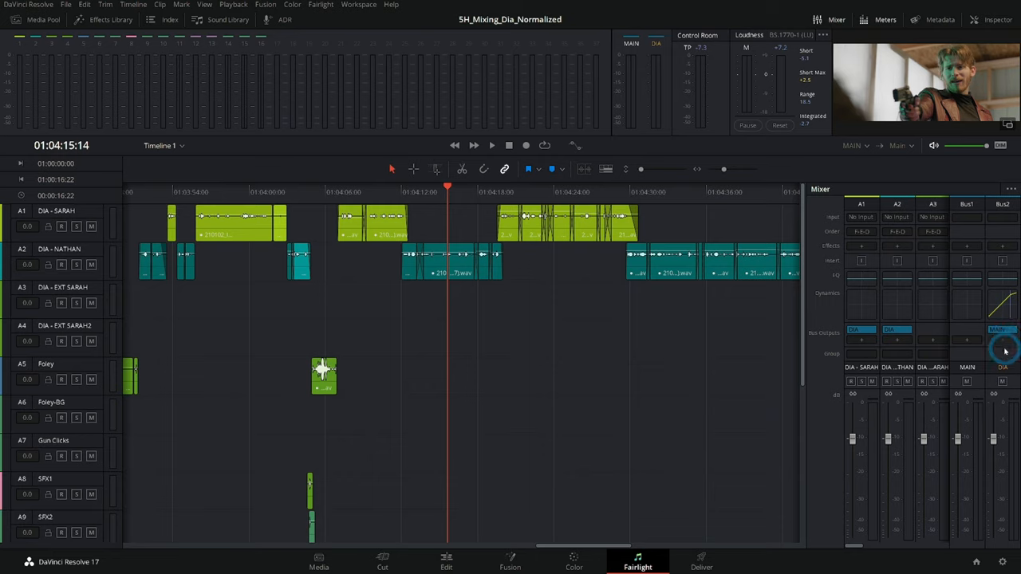
mouse_move(1006, 477)
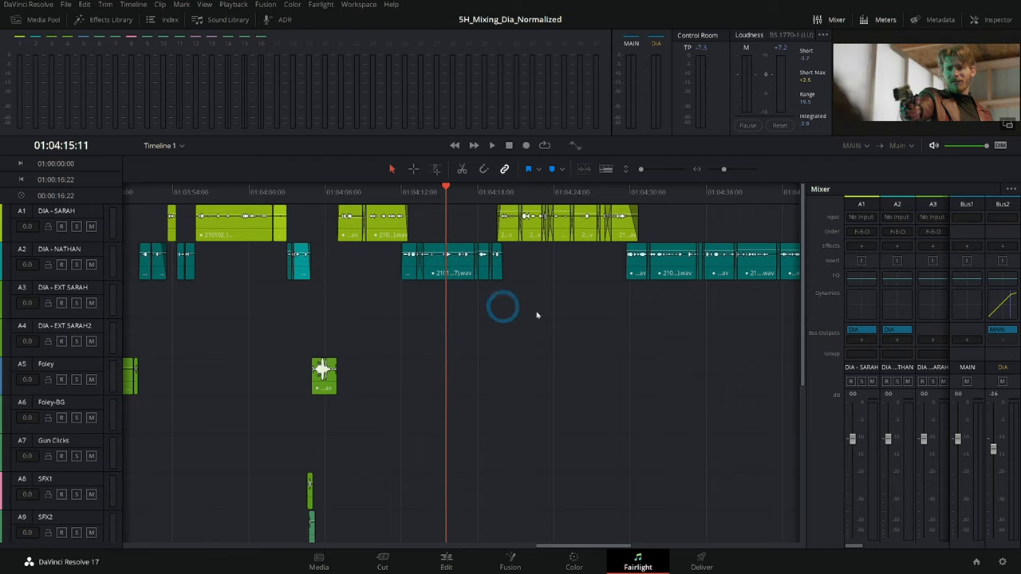
mouse_move(573, 311)
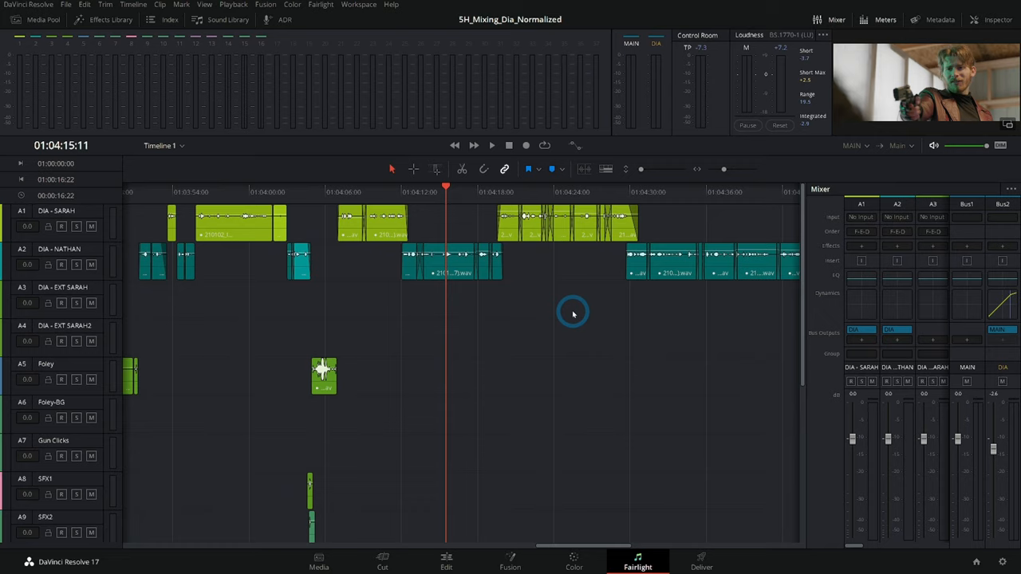